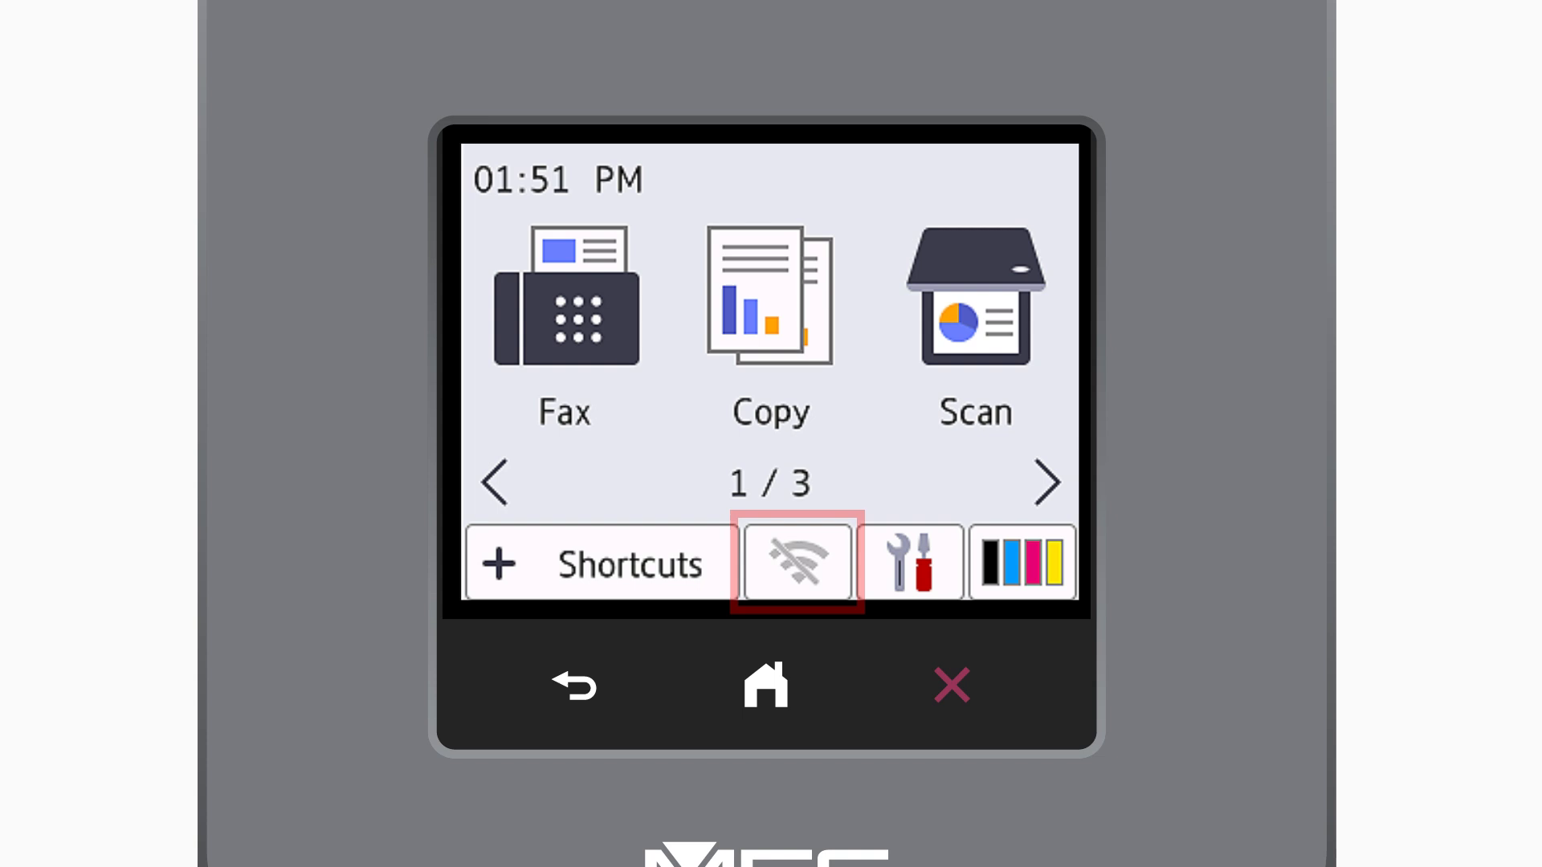
- From the home screen's Wi-Fi icon, agree to switch the network interface to wireless
left_click(797, 563)
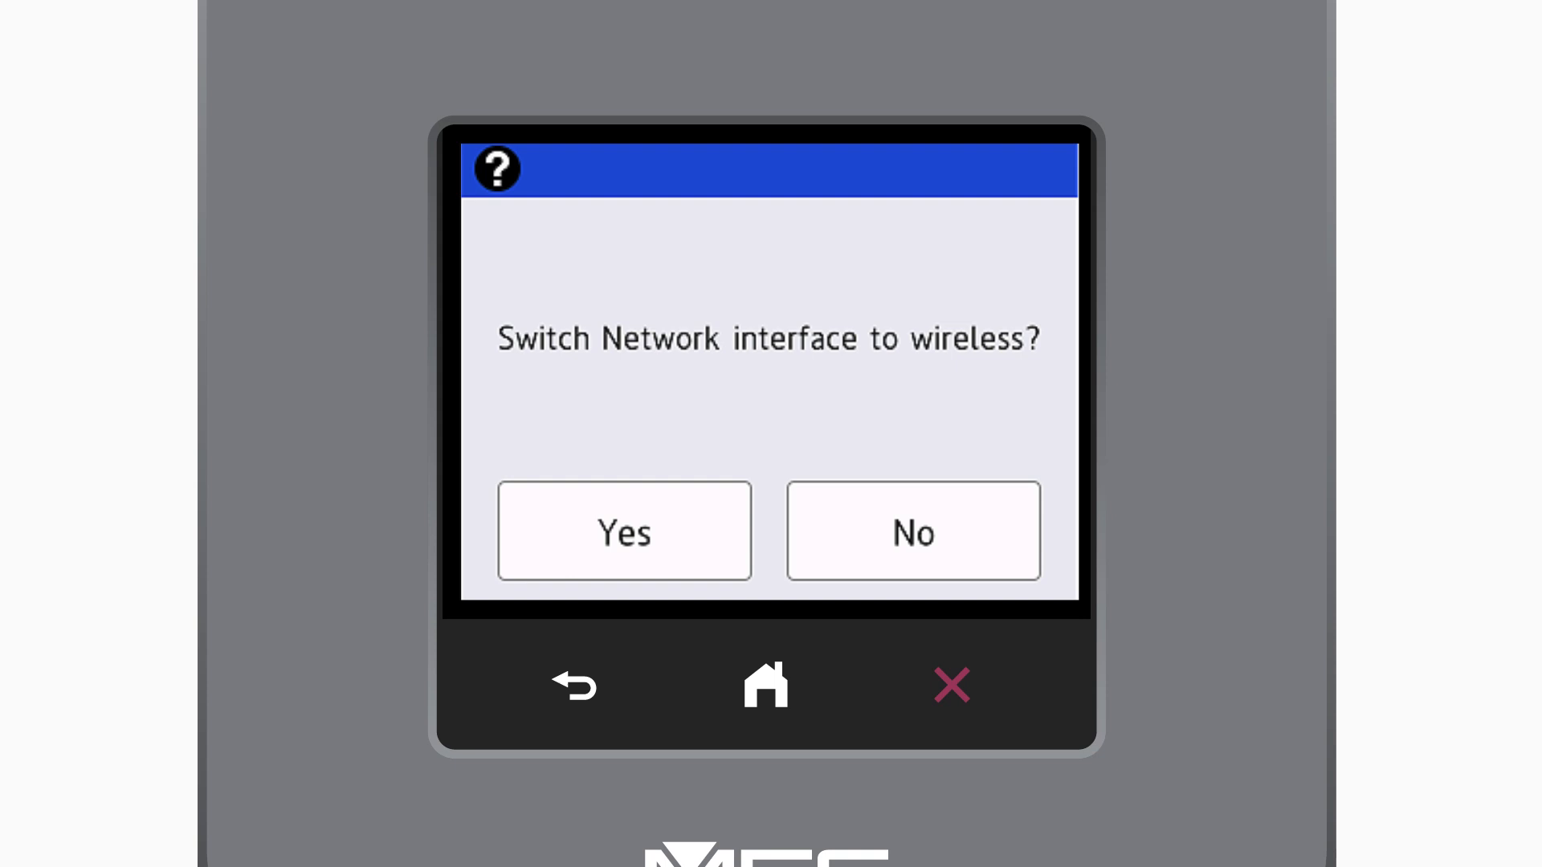
left_click(623, 530)
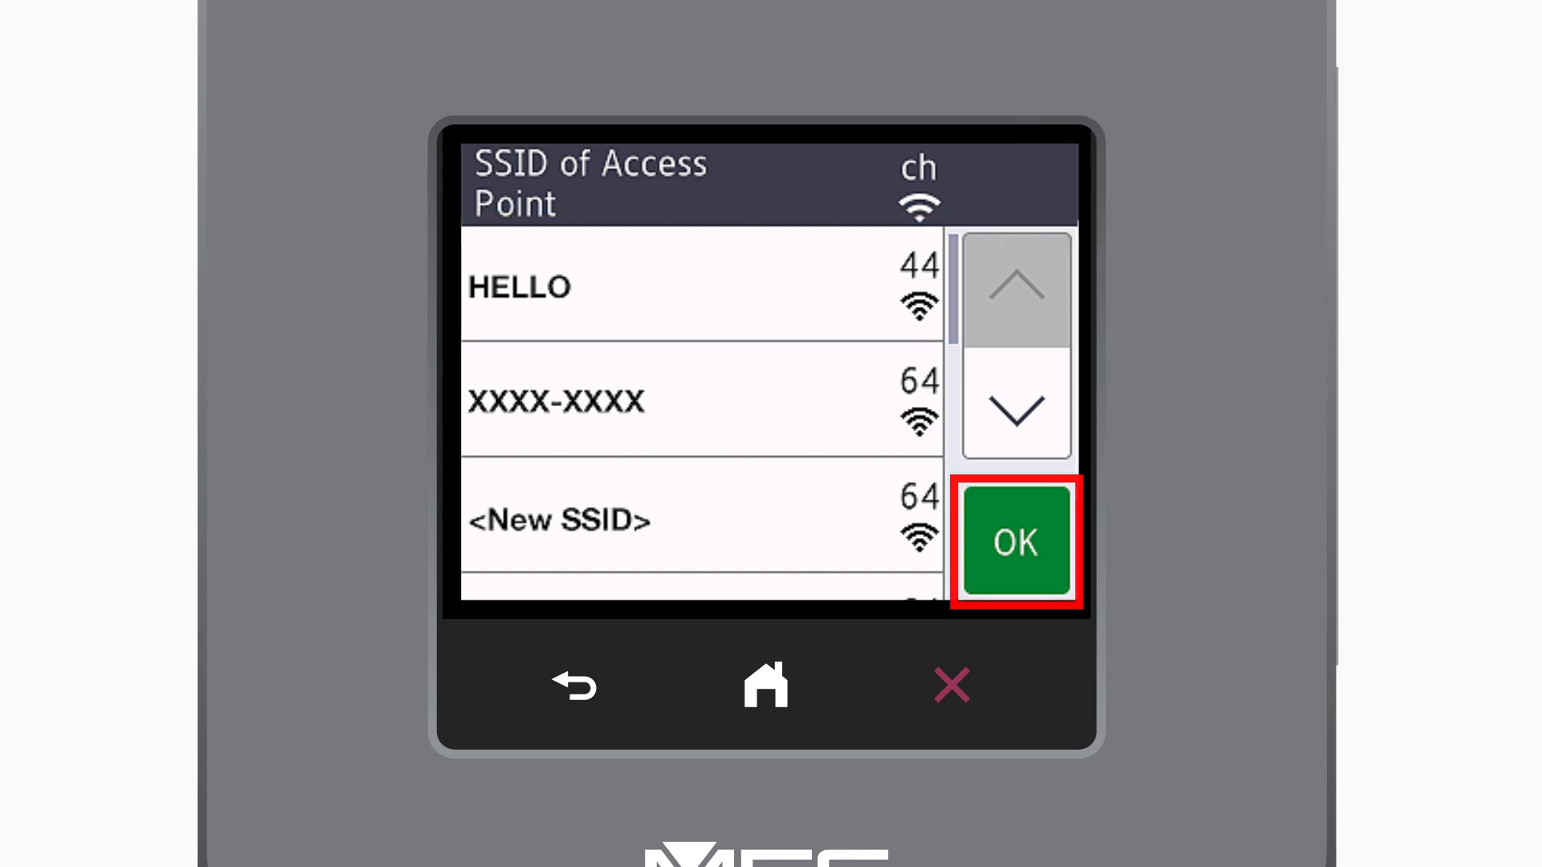
- Choose the access point's SSID and enter the capital letters ABC of its network key
left_click(1015, 541)
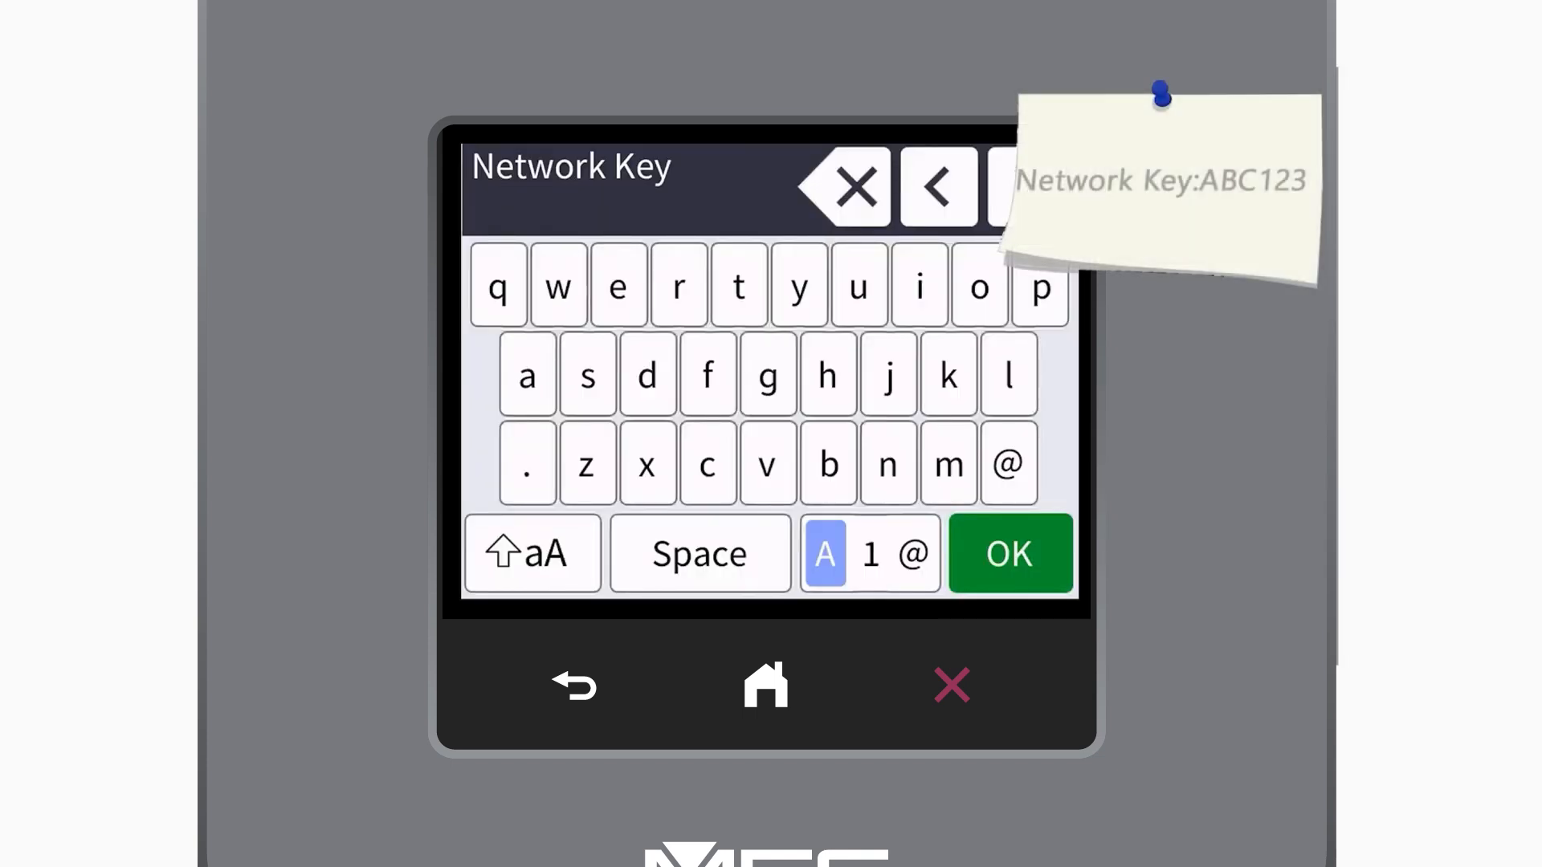
left_click(534, 553)
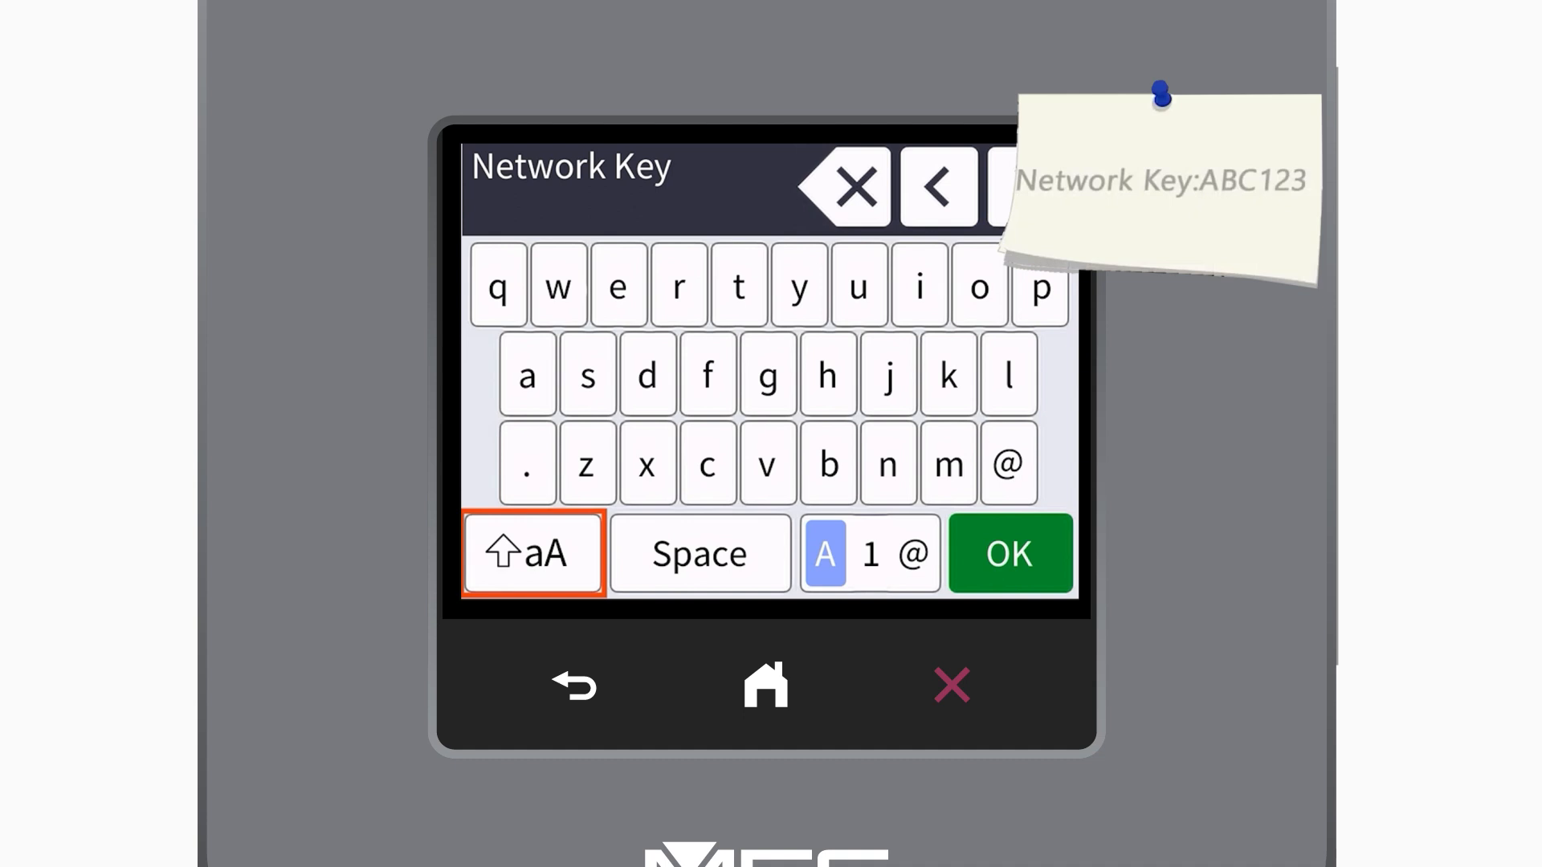
left_click(531, 552)
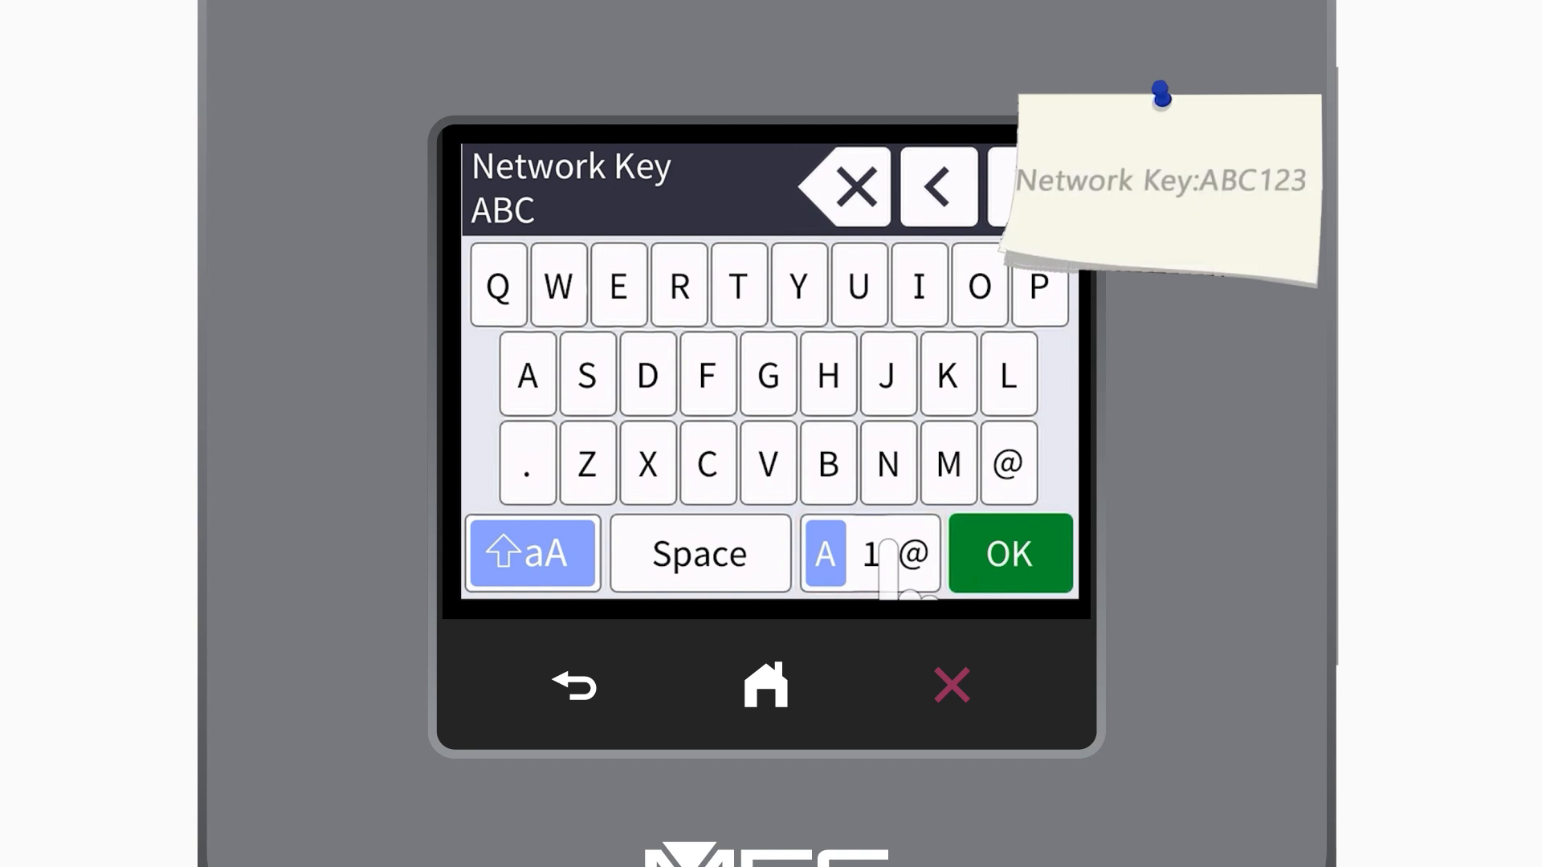
- Finish the network key with the digits 123 so it reads ABC123
left_click(869, 552)
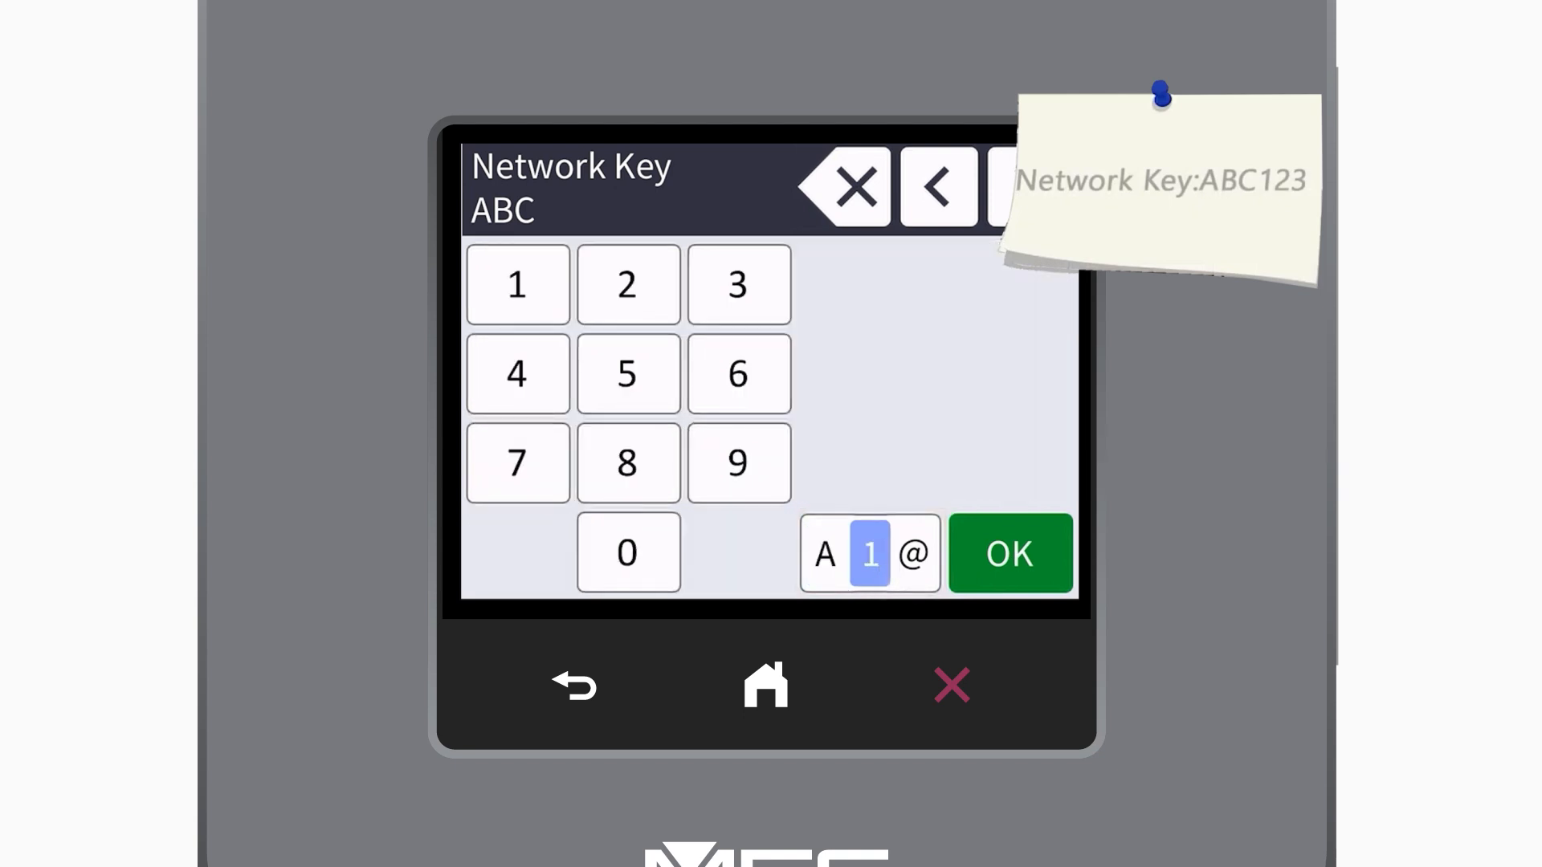
left_click(516, 284)
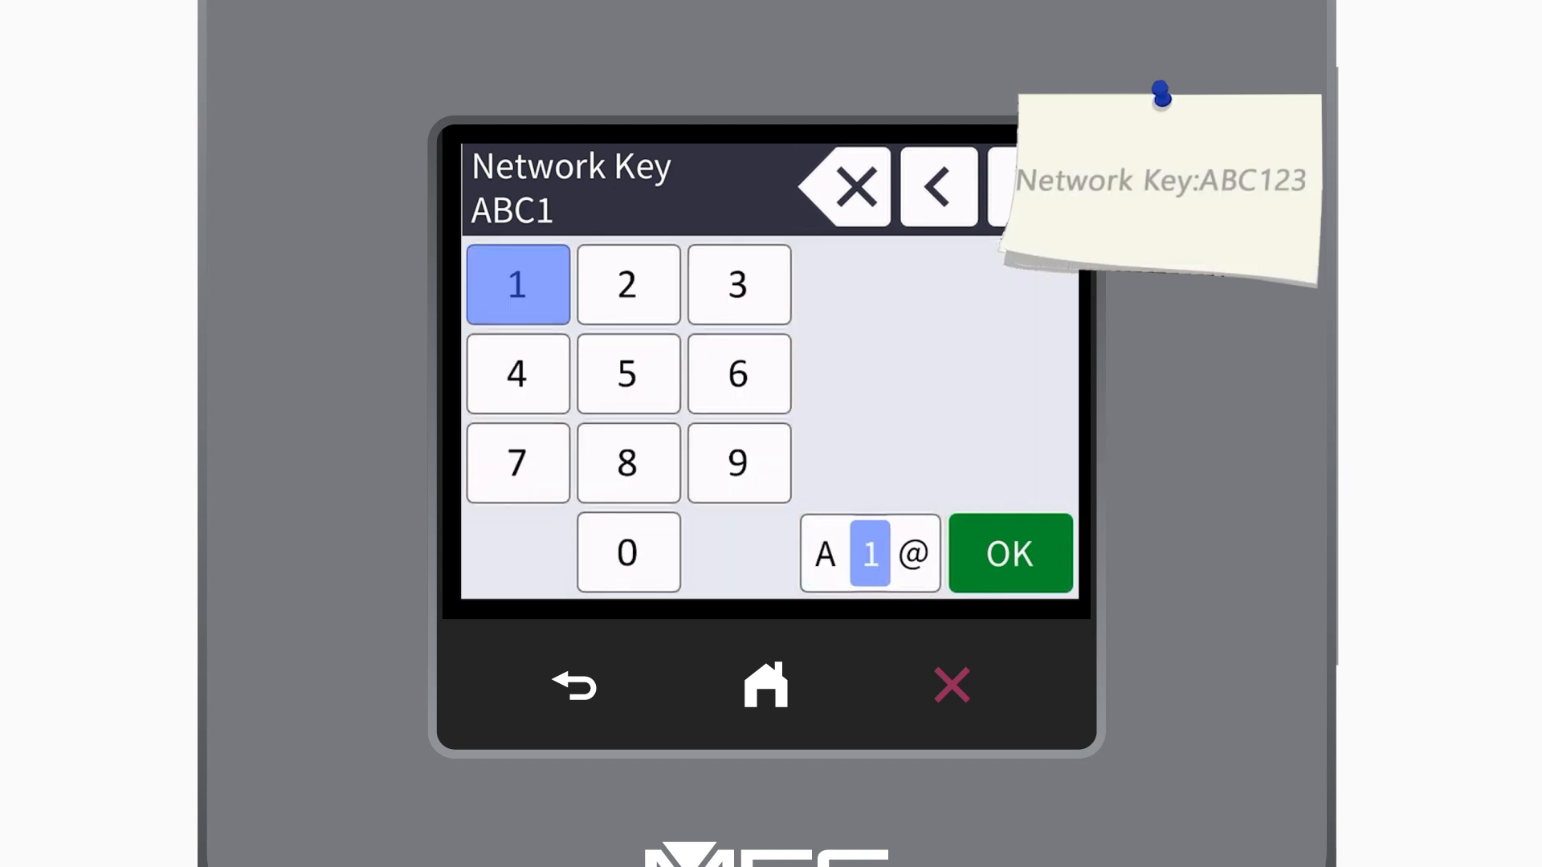
left_click(737, 284)
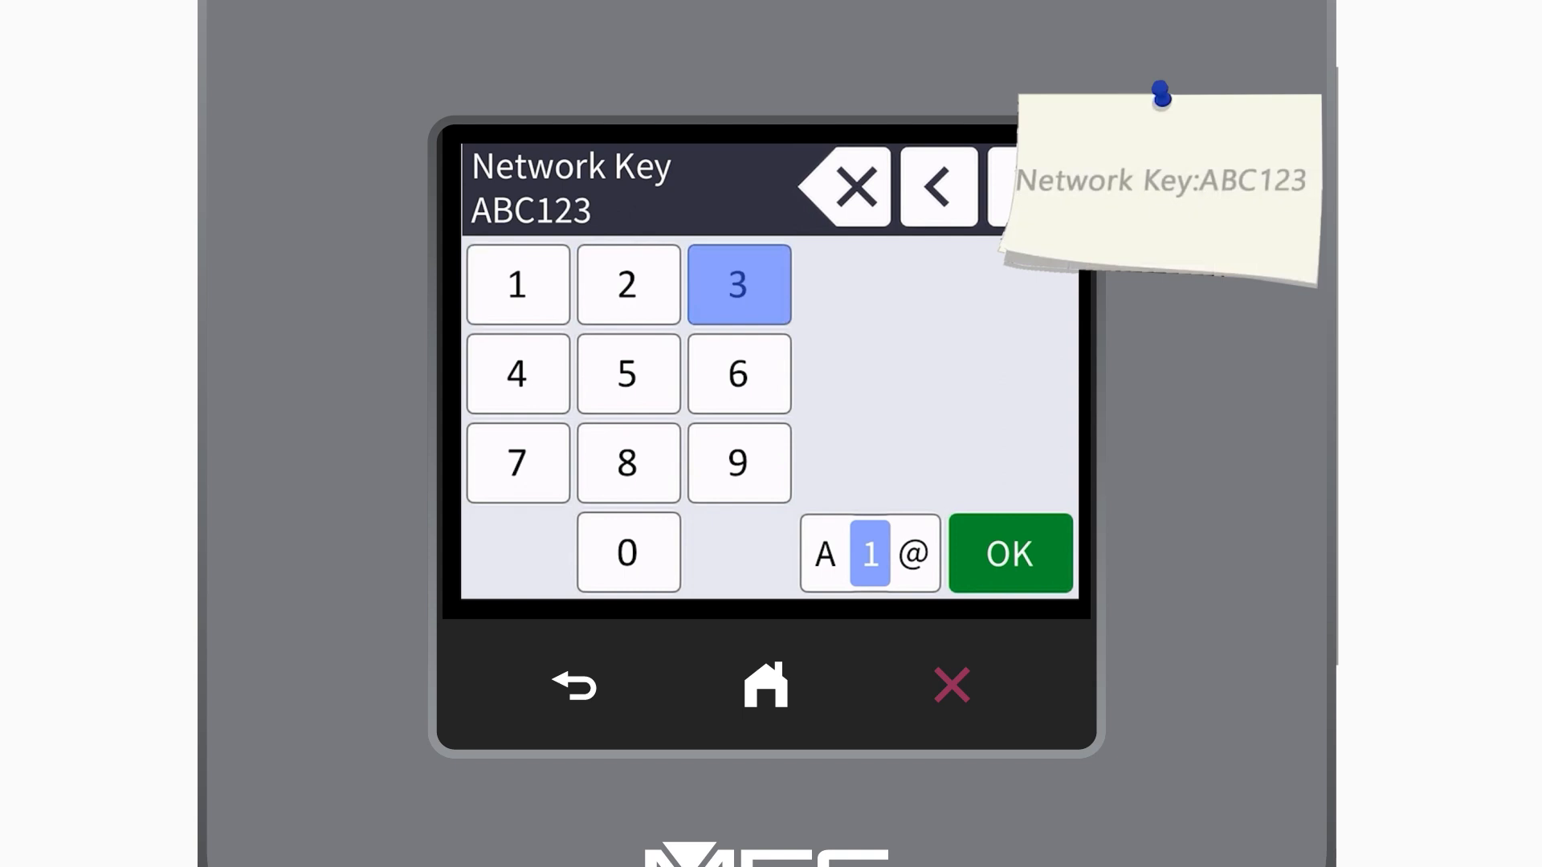
left_click(737, 284)
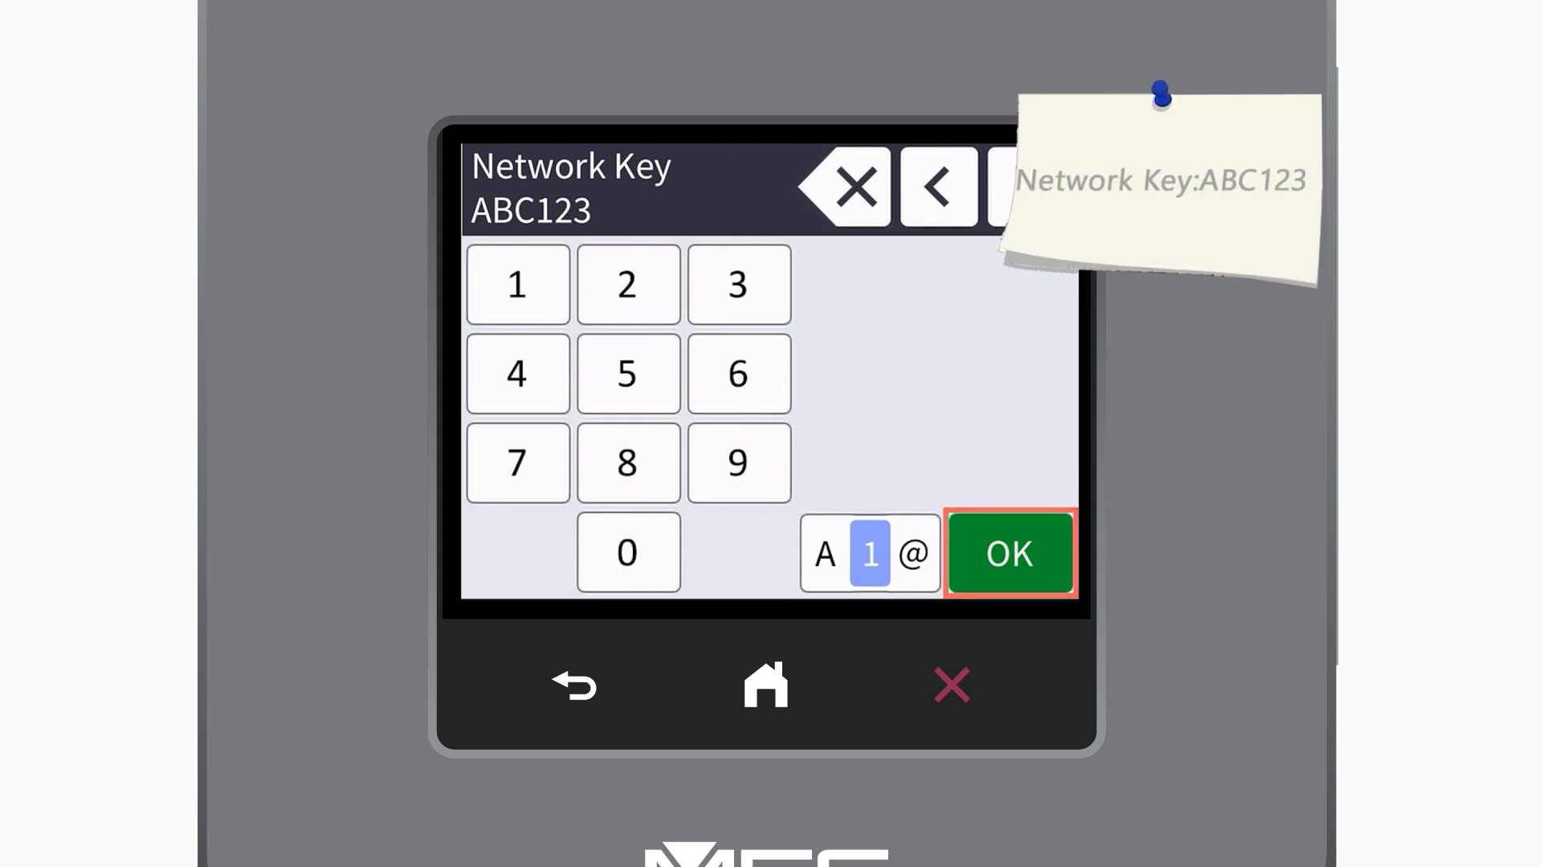
left_click(1007, 551)
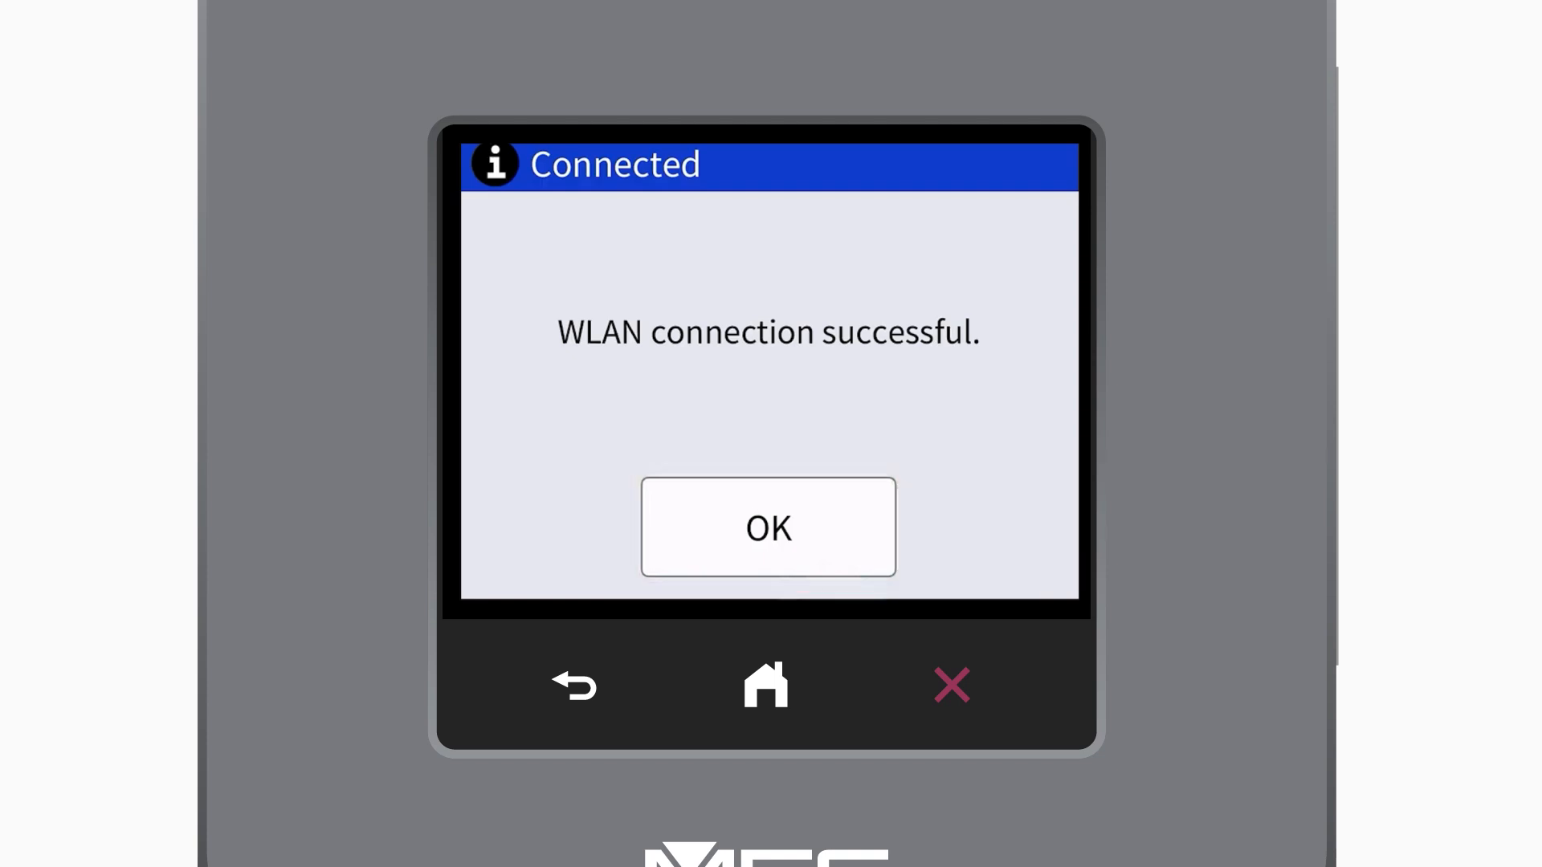
left_click(768, 527)
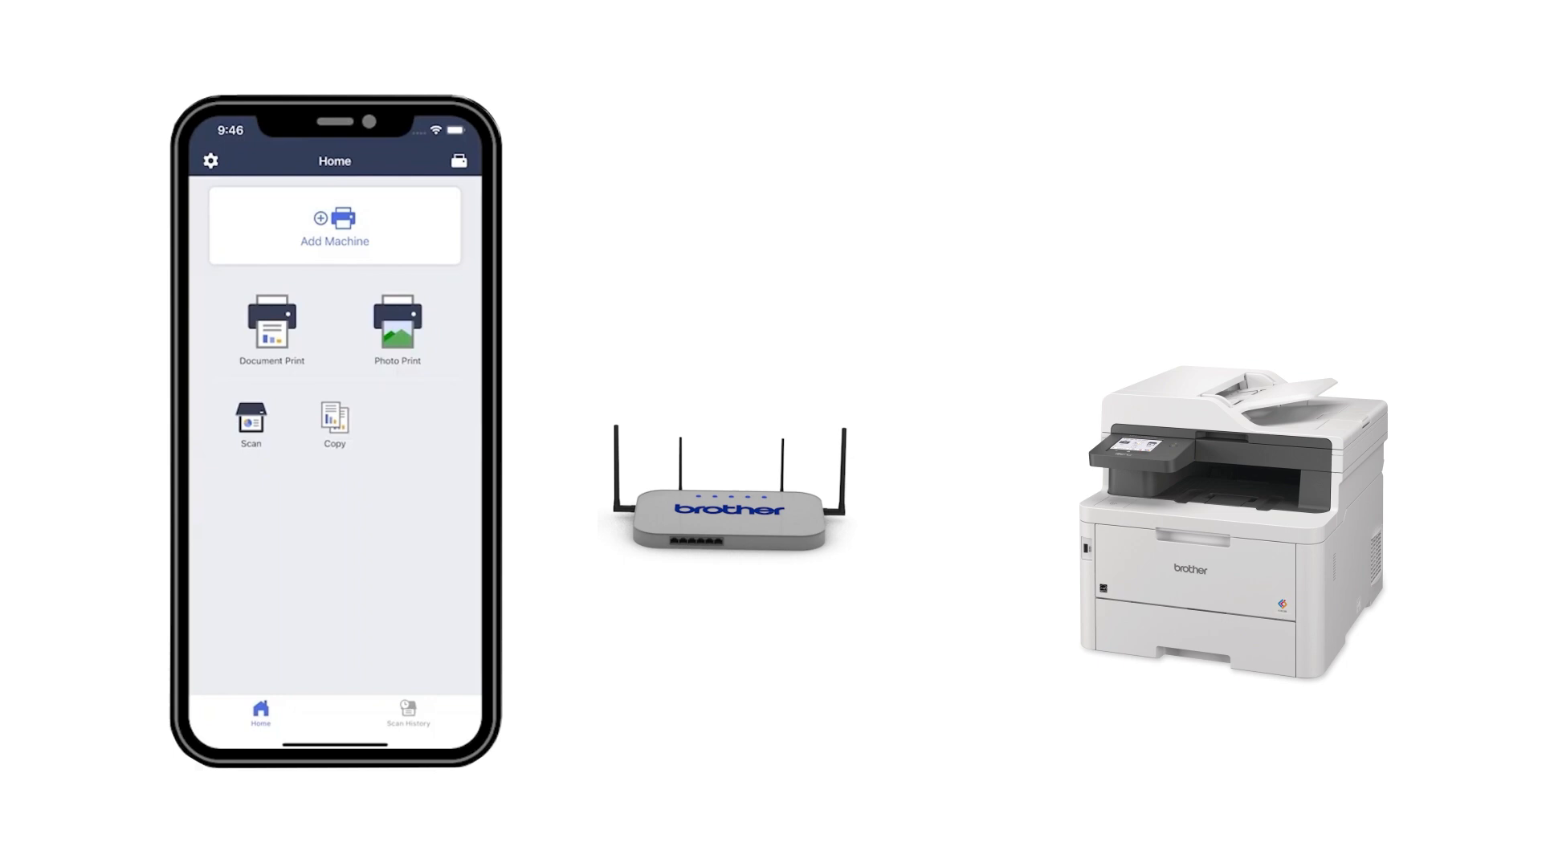
- Use Add Machine on the app's Home screen to show the registration options
left_click(334, 226)
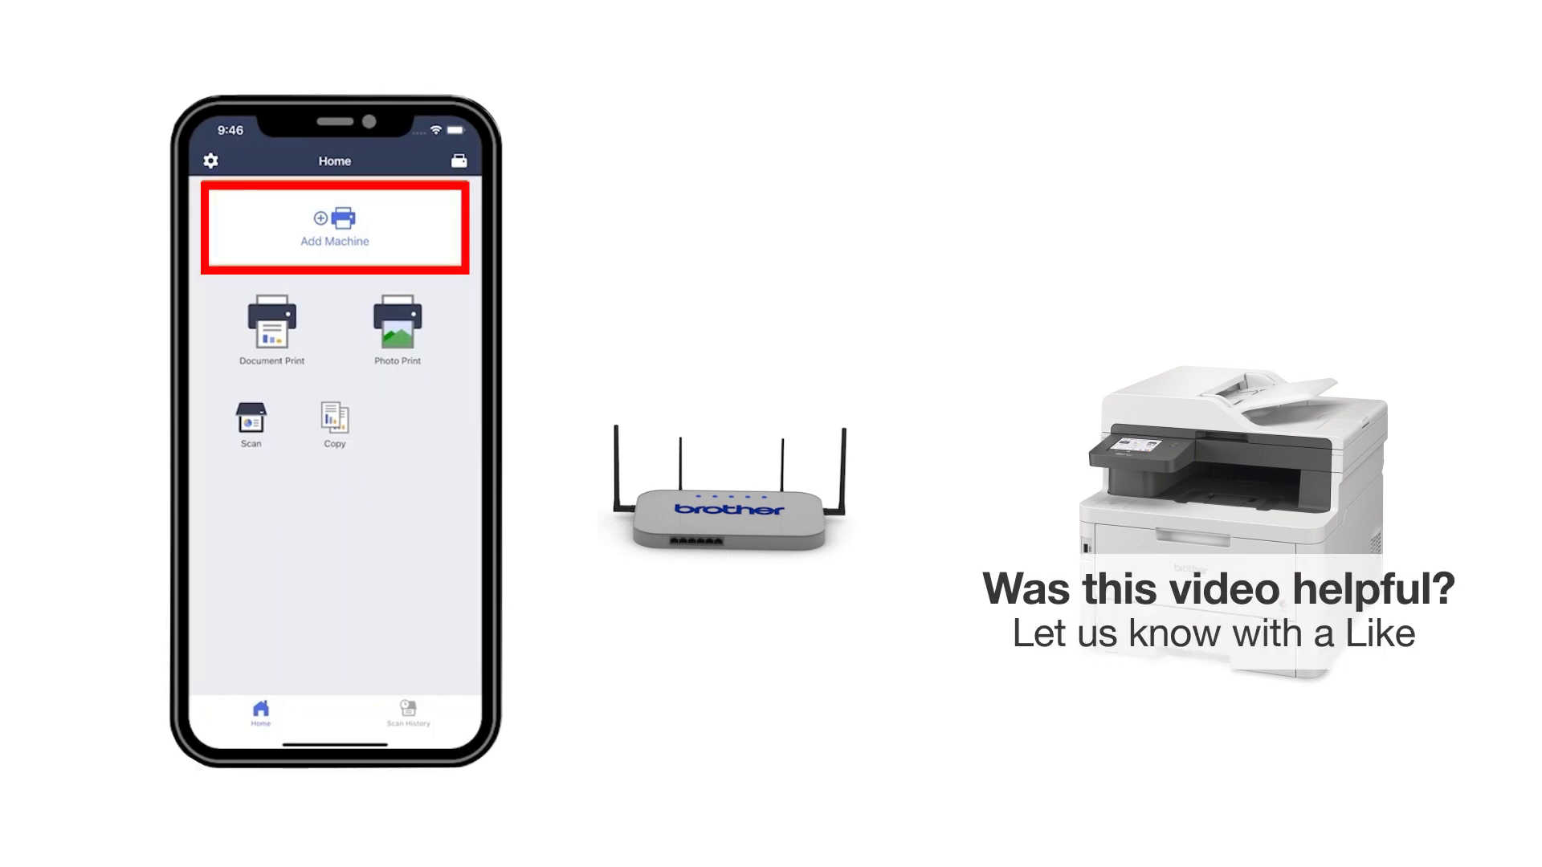
left_click(334, 228)
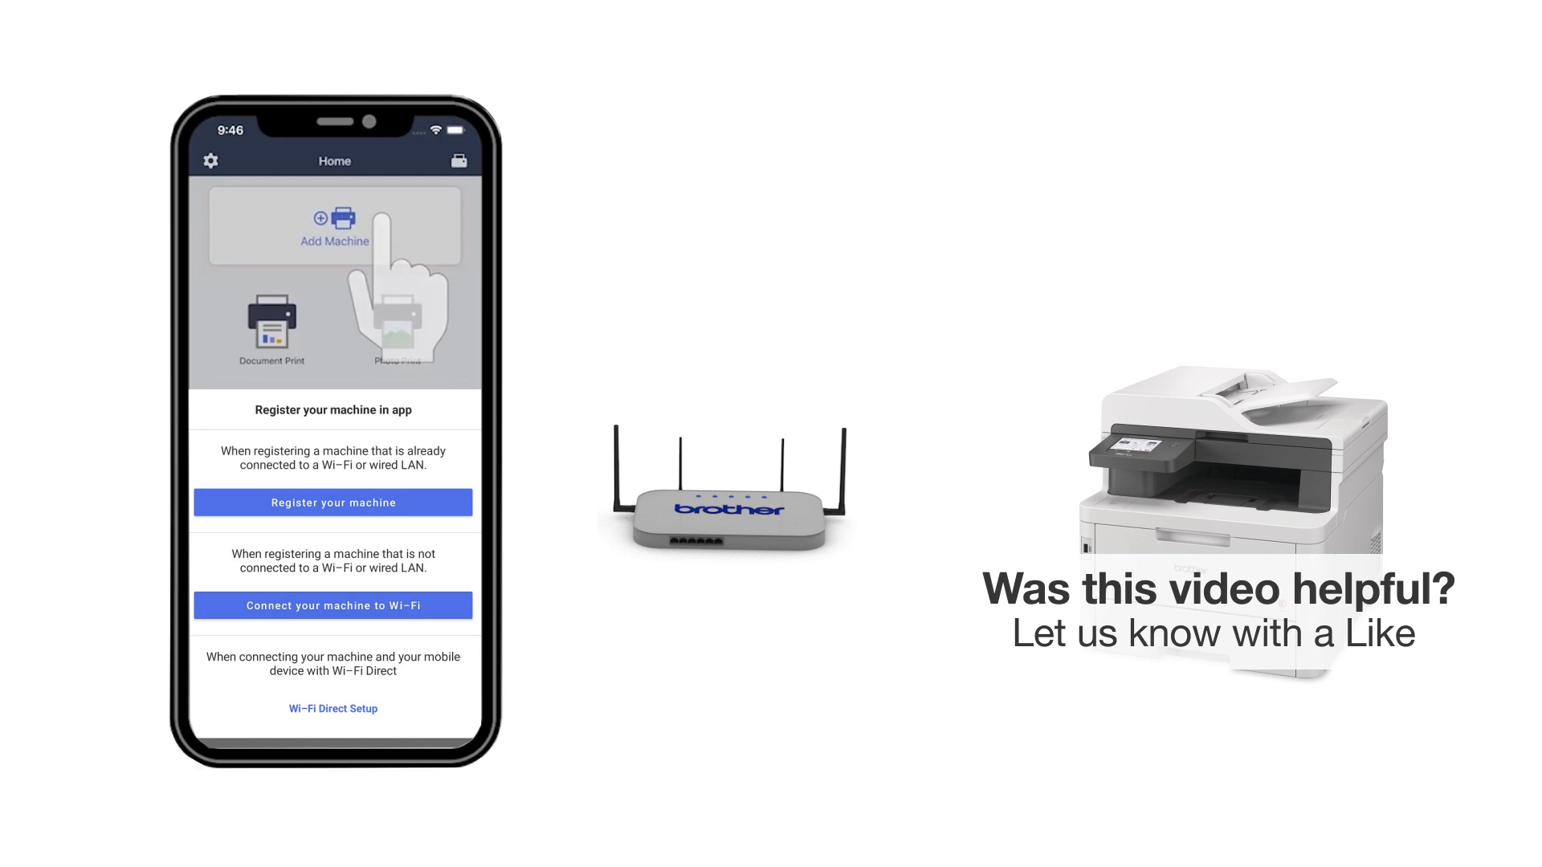